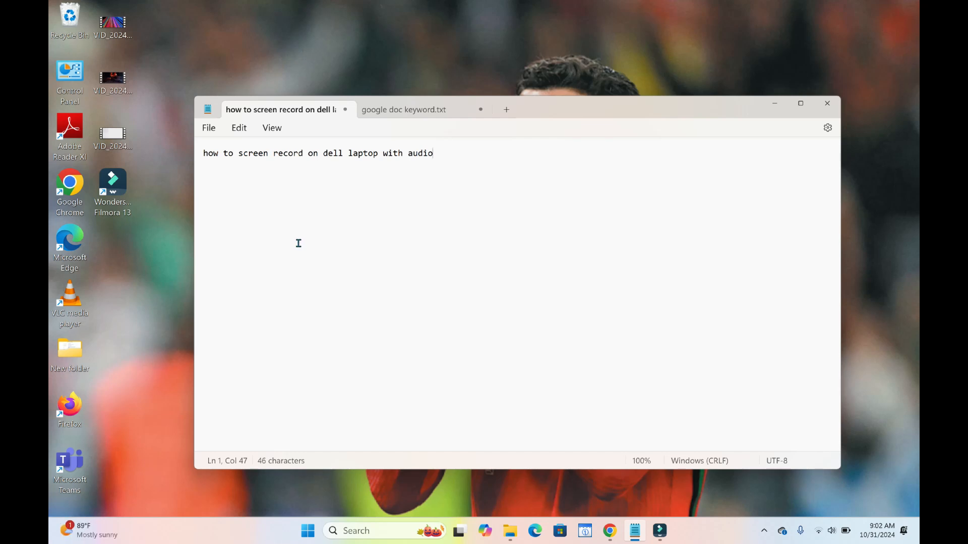
{"action": "mouse_move", "coordinate": [336, 153]}
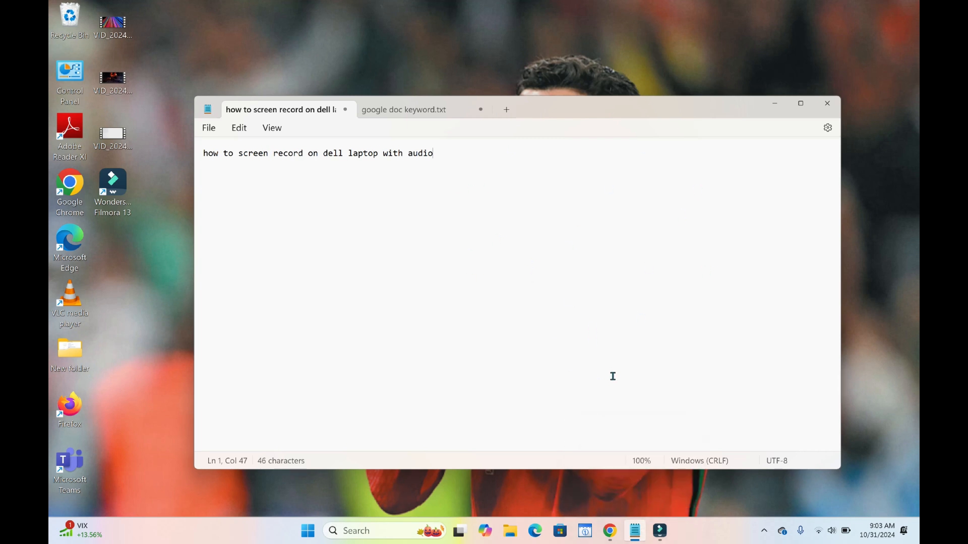
{"action": "mouse_move", "coordinate": [644, 431]}
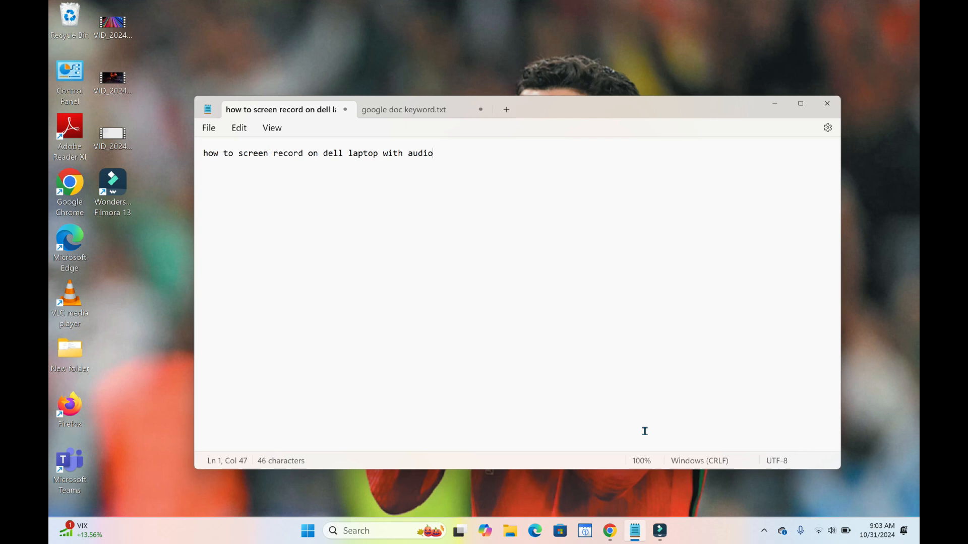
Bring up the Xbox Game Bar capture overlay over the Notepad note.
{"action": "key", "text": "Win+g"}
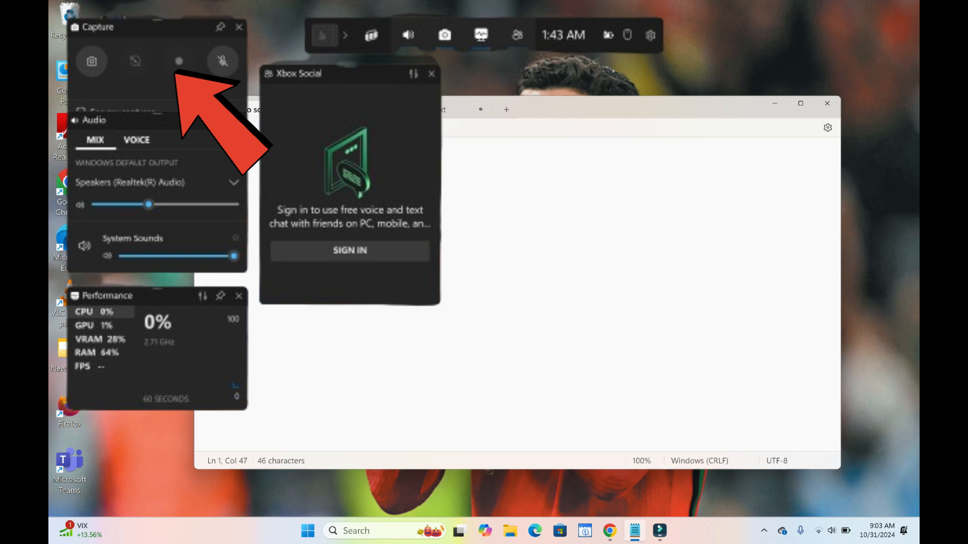
{"action": "mouse_move", "coordinate": [878, 52]}
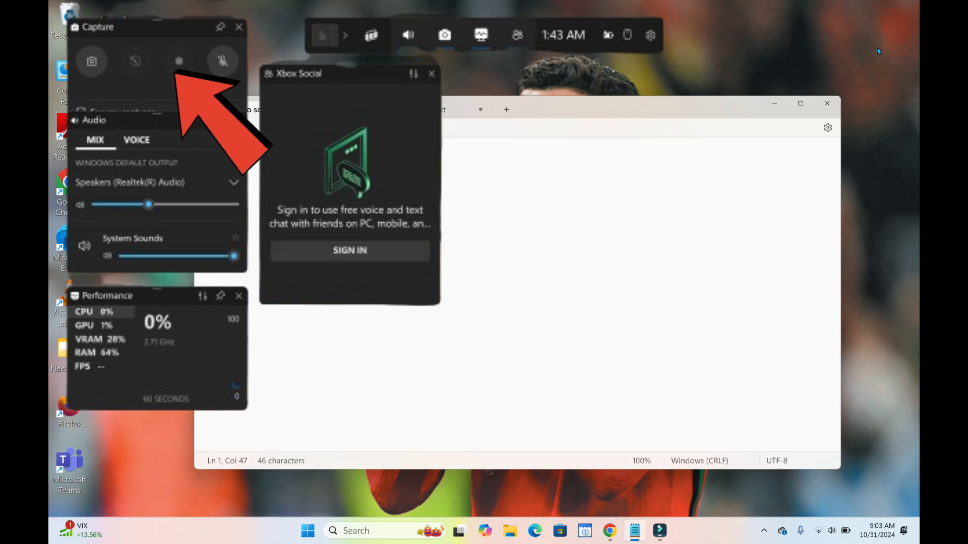
{"action": "mouse_move", "coordinate": [788, 154]}
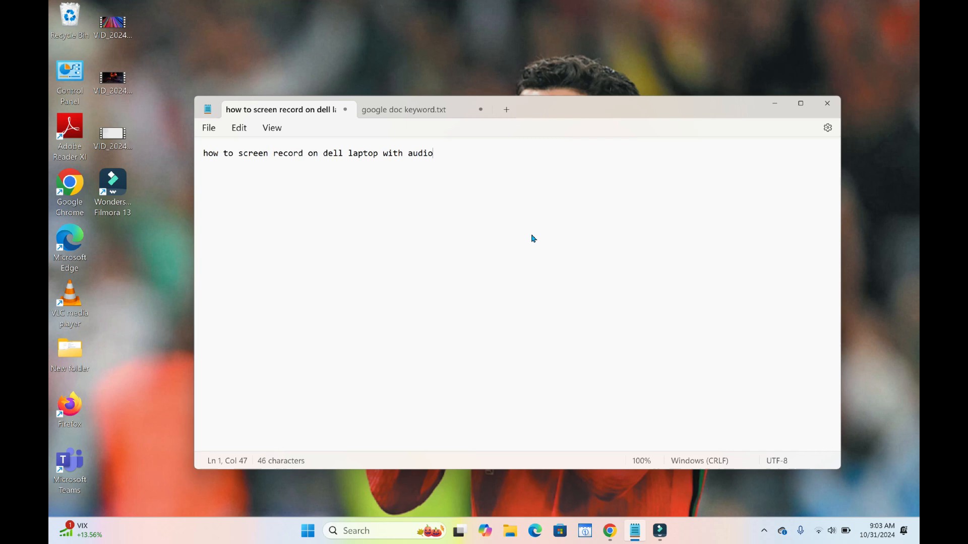
{"action": "mouse_move", "coordinate": [874, 75]}
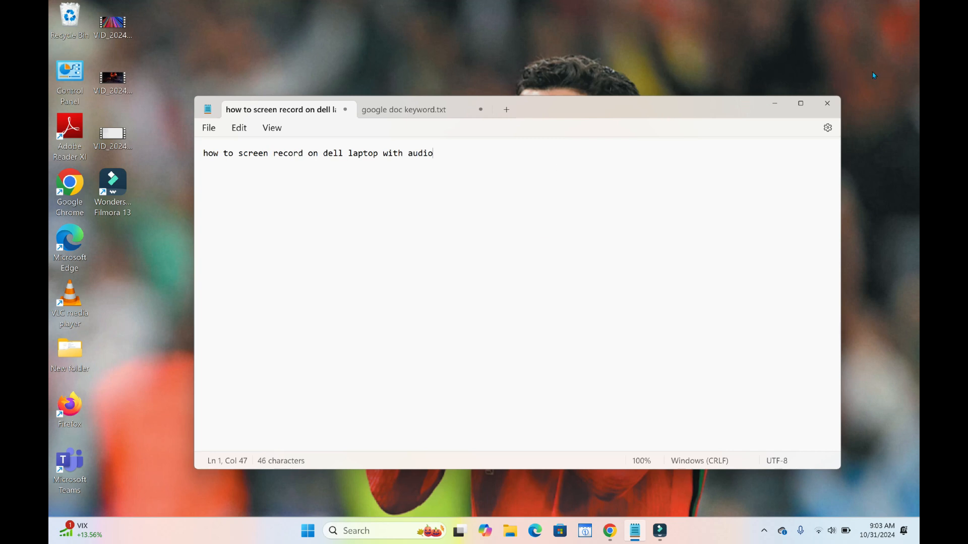
{"action": "mouse_move", "coordinate": [866, 72]}
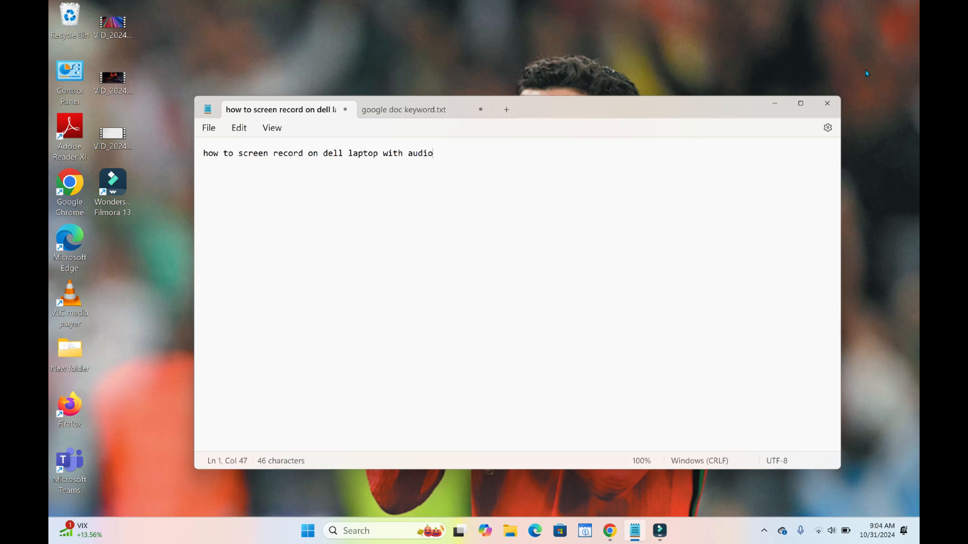
{"action": "mouse_move", "coordinate": [856, 75]}
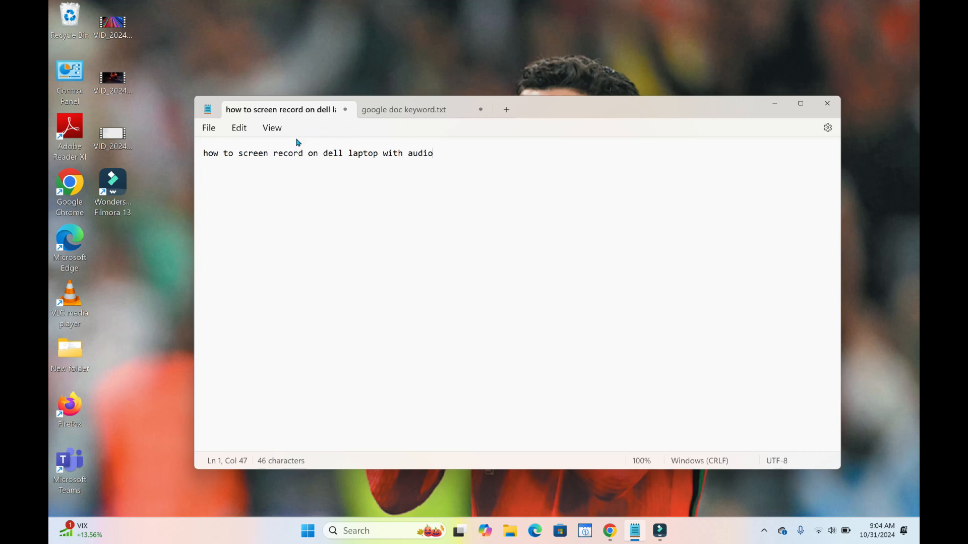
{"action": "mouse_move", "coordinate": [293, 206]}
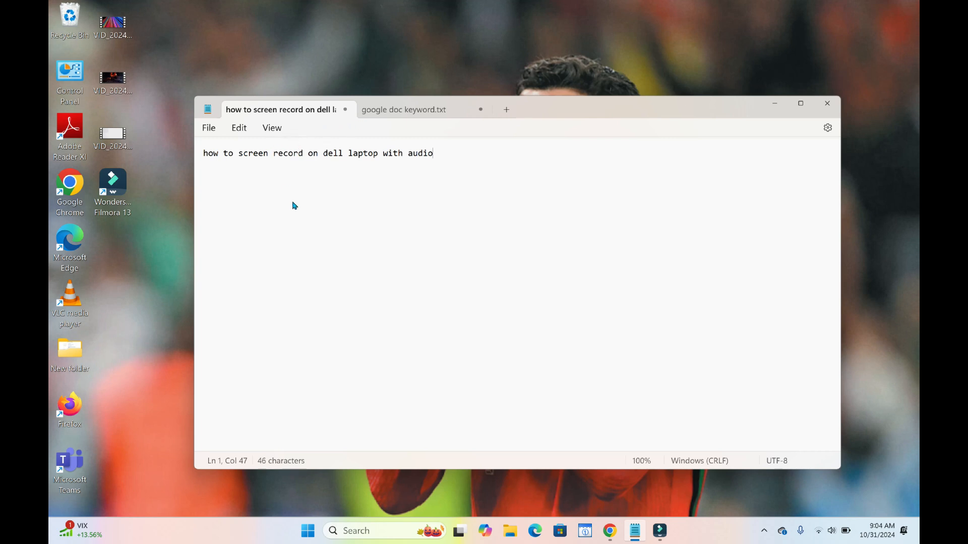
{"action": "mouse_move", "coordinate": [643, 431]}
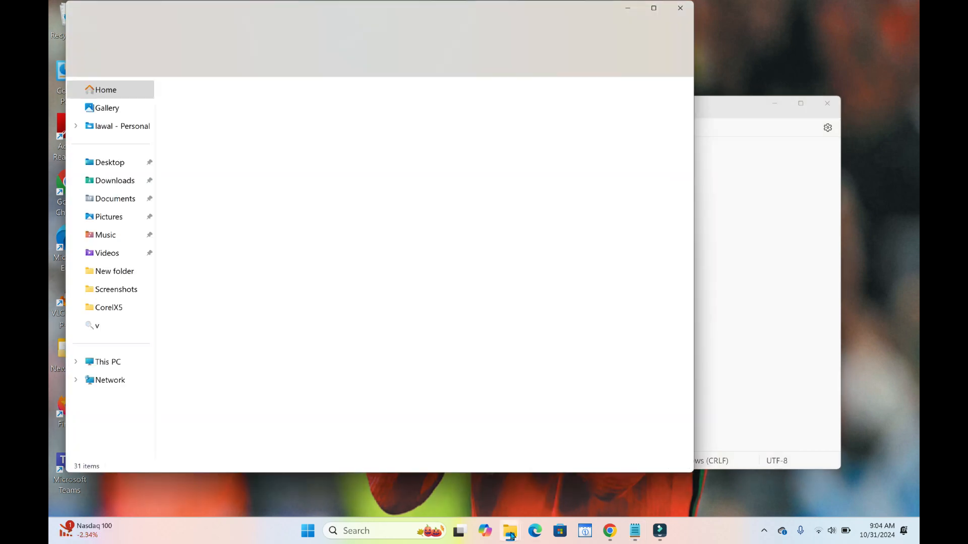
Check the 9-second, 12.5 MB MP4 in Videos > Captures, then close that folder.
{"action": "left_click", "coordinate": [508, 531]}
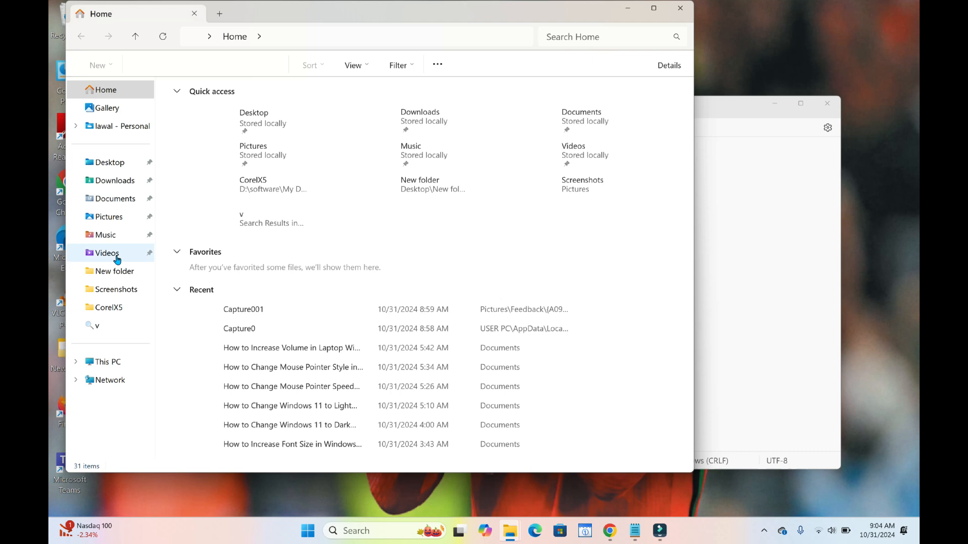
{"action": "left_click", "coordinate": [106, 253]}
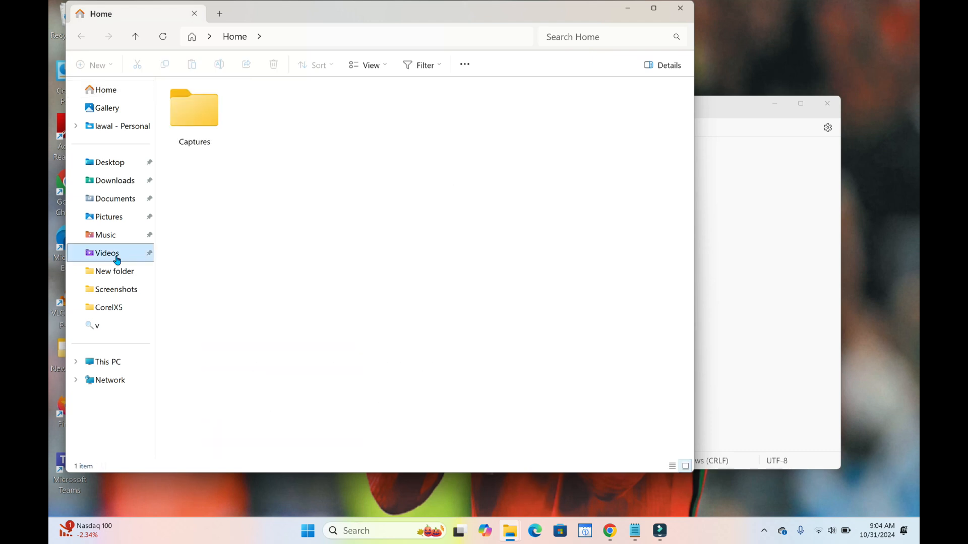
{"action": "left_click", "coordinate": [107, 253]}
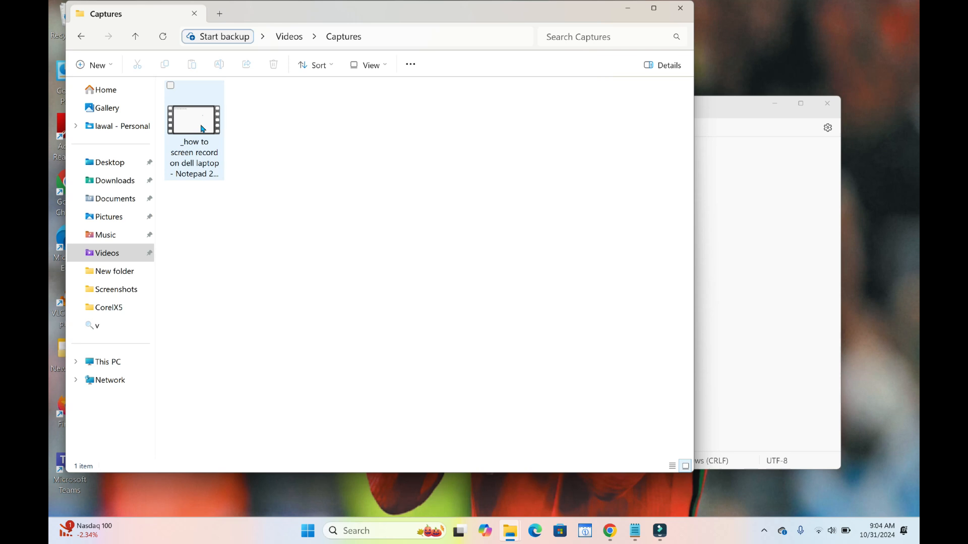
{"action": "mouse_move", "coordinate": [202, 125]}
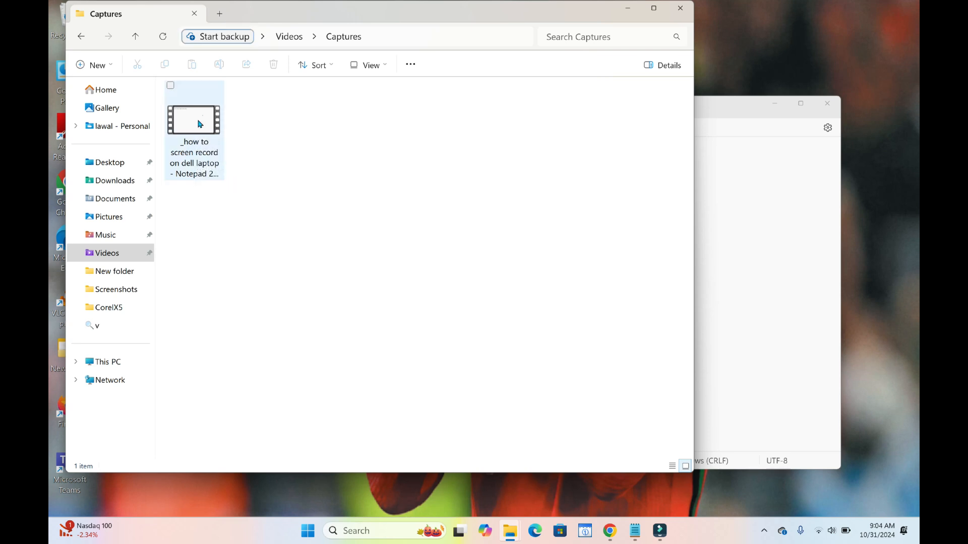
{"action": "mouse_move", "coordinate": [193, 120]}
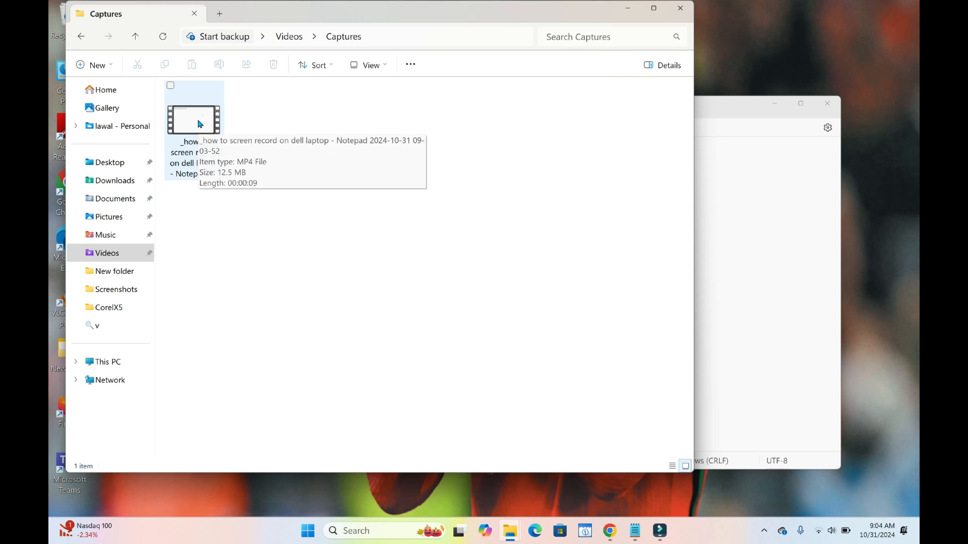
{"action": "mouse_move", "coordinate": [568, 71]}
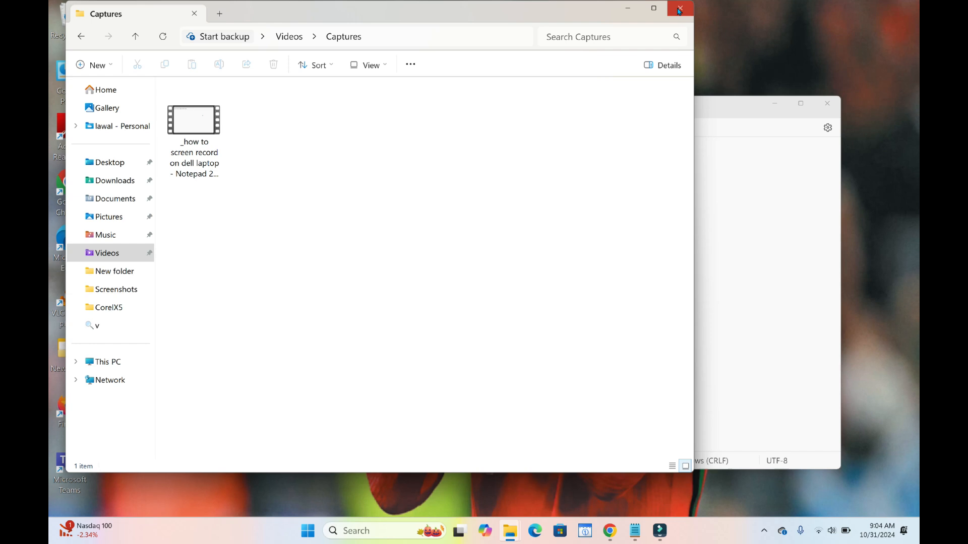
{"action": "left_click", "coordinate": [104, 90]}
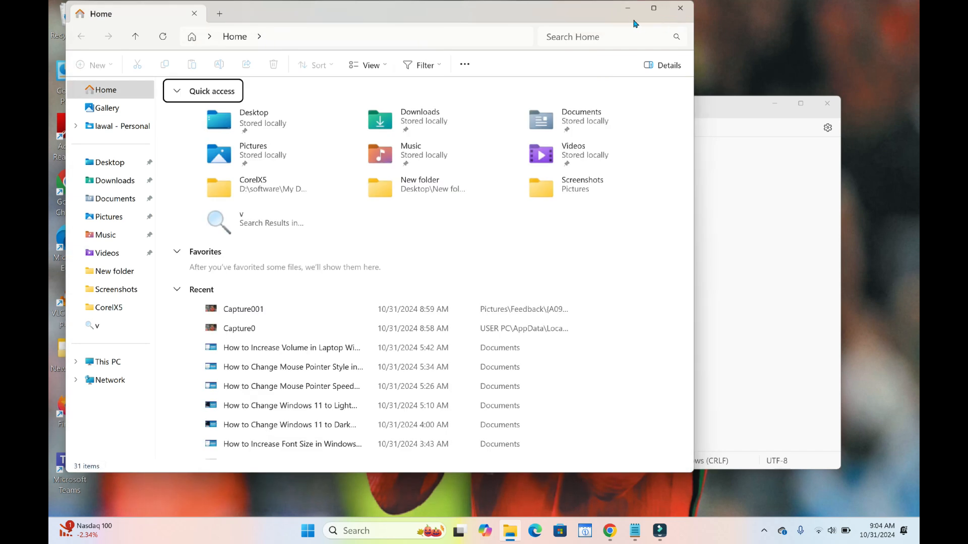